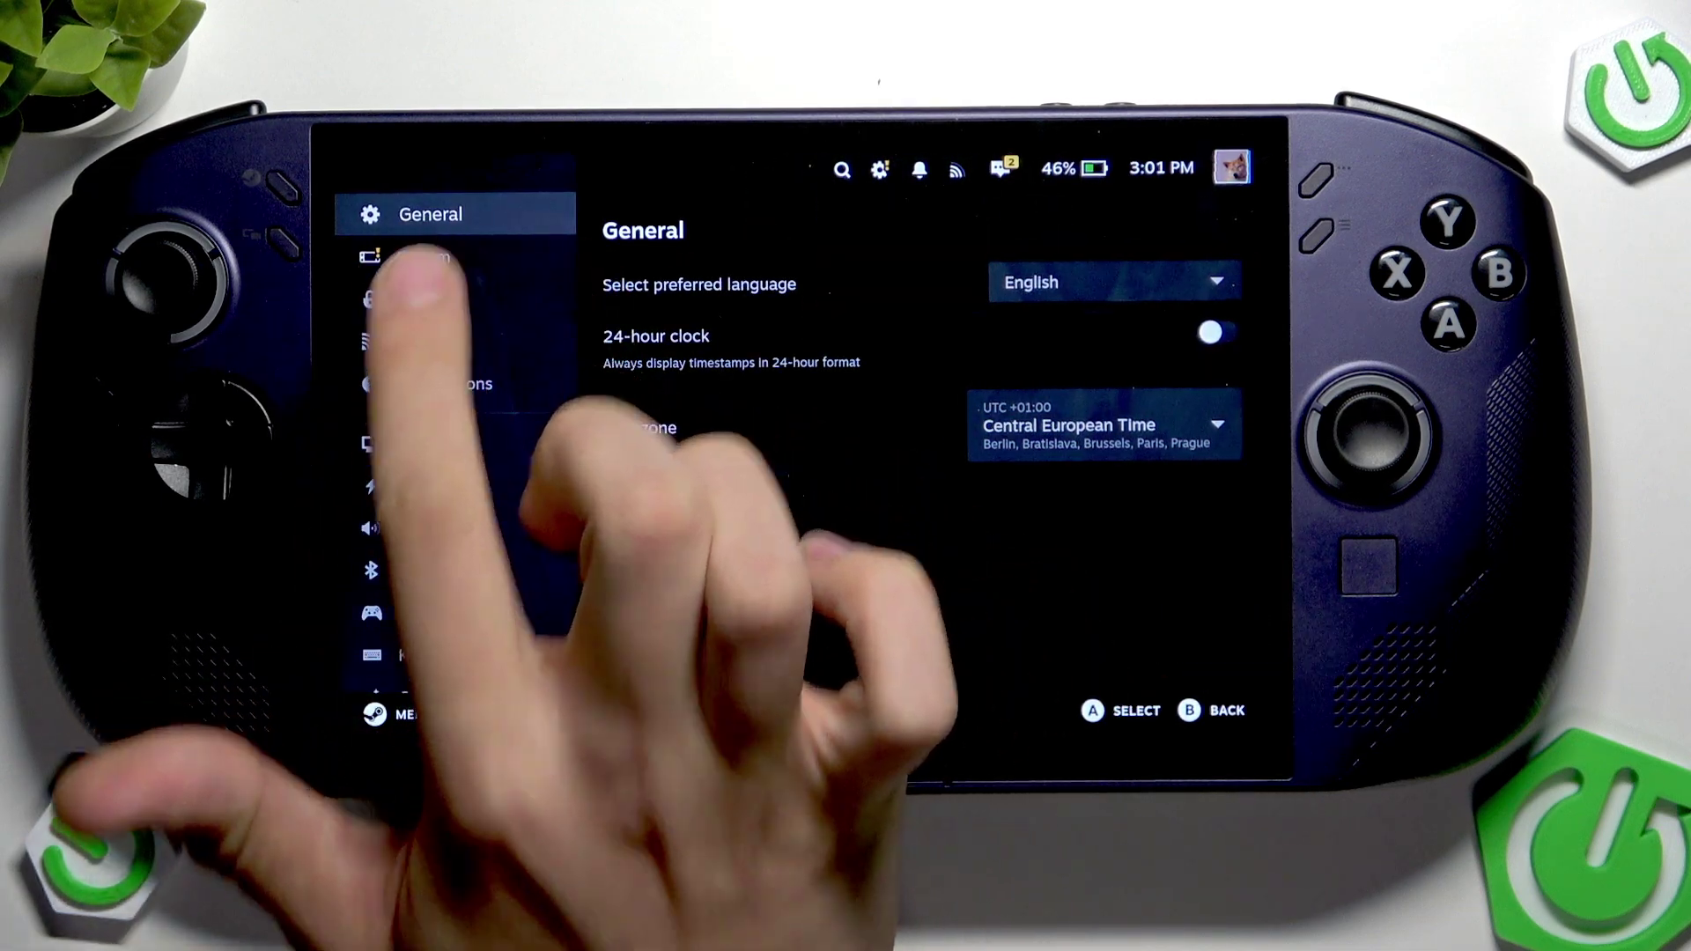
Switch SteamOS Settings to the System page listing software updates
left_click(428, 256)
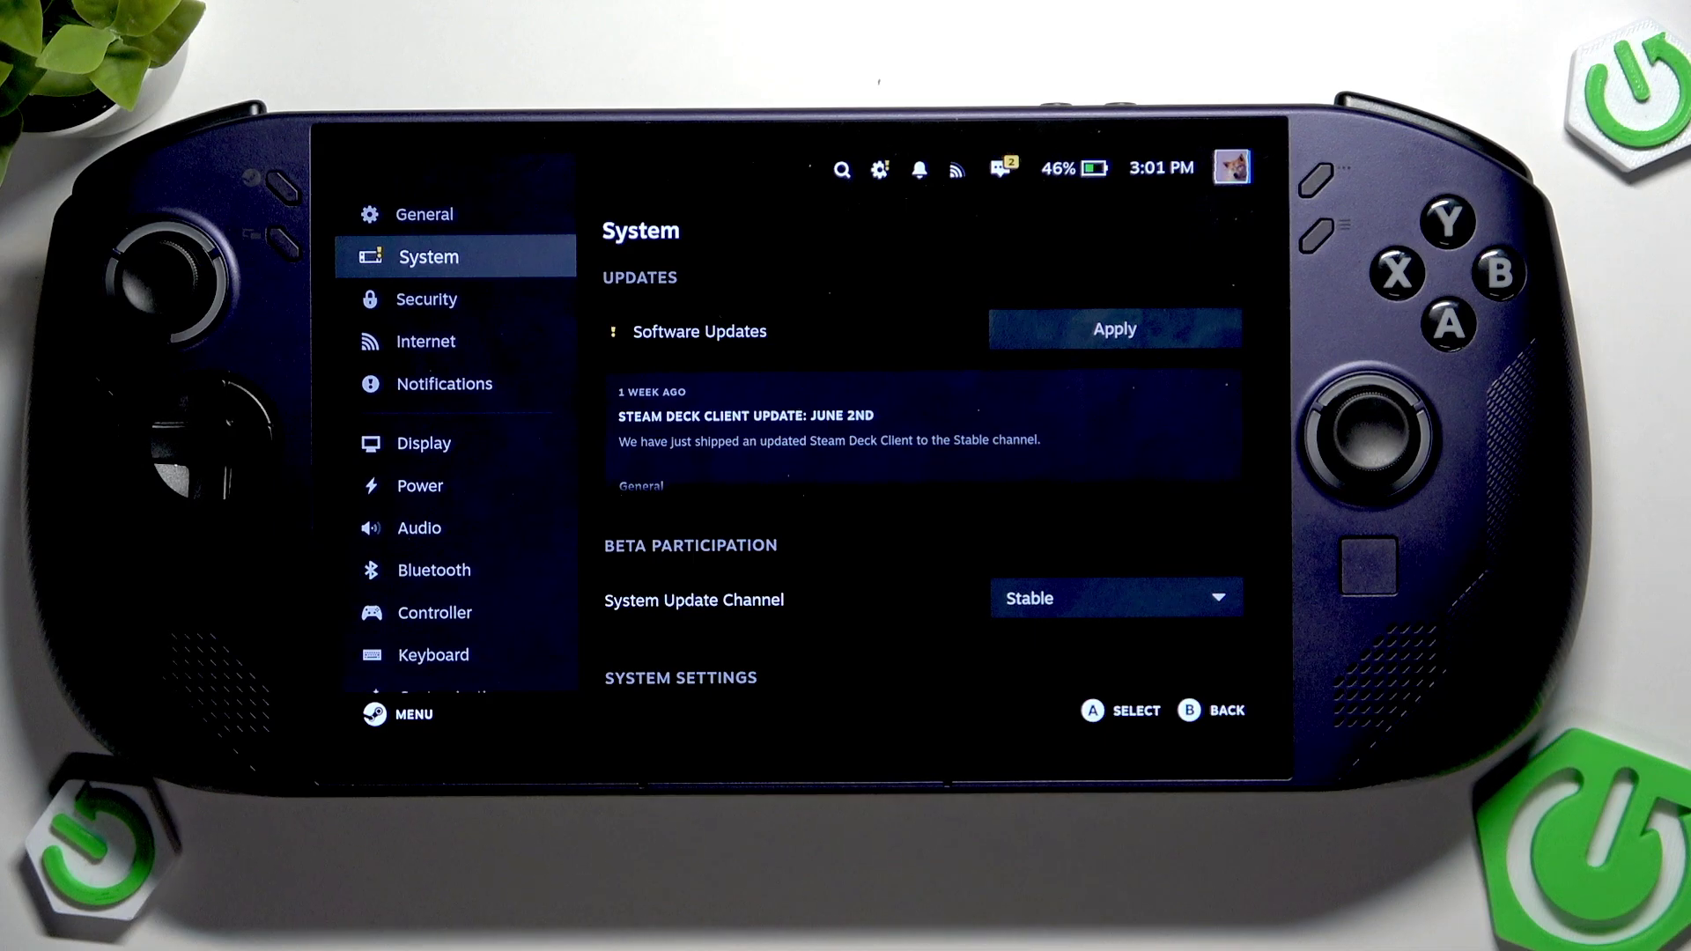
Apply the software update and attempt the firmware install, hitting an insufficient-battery error
left_click(1114, 329)
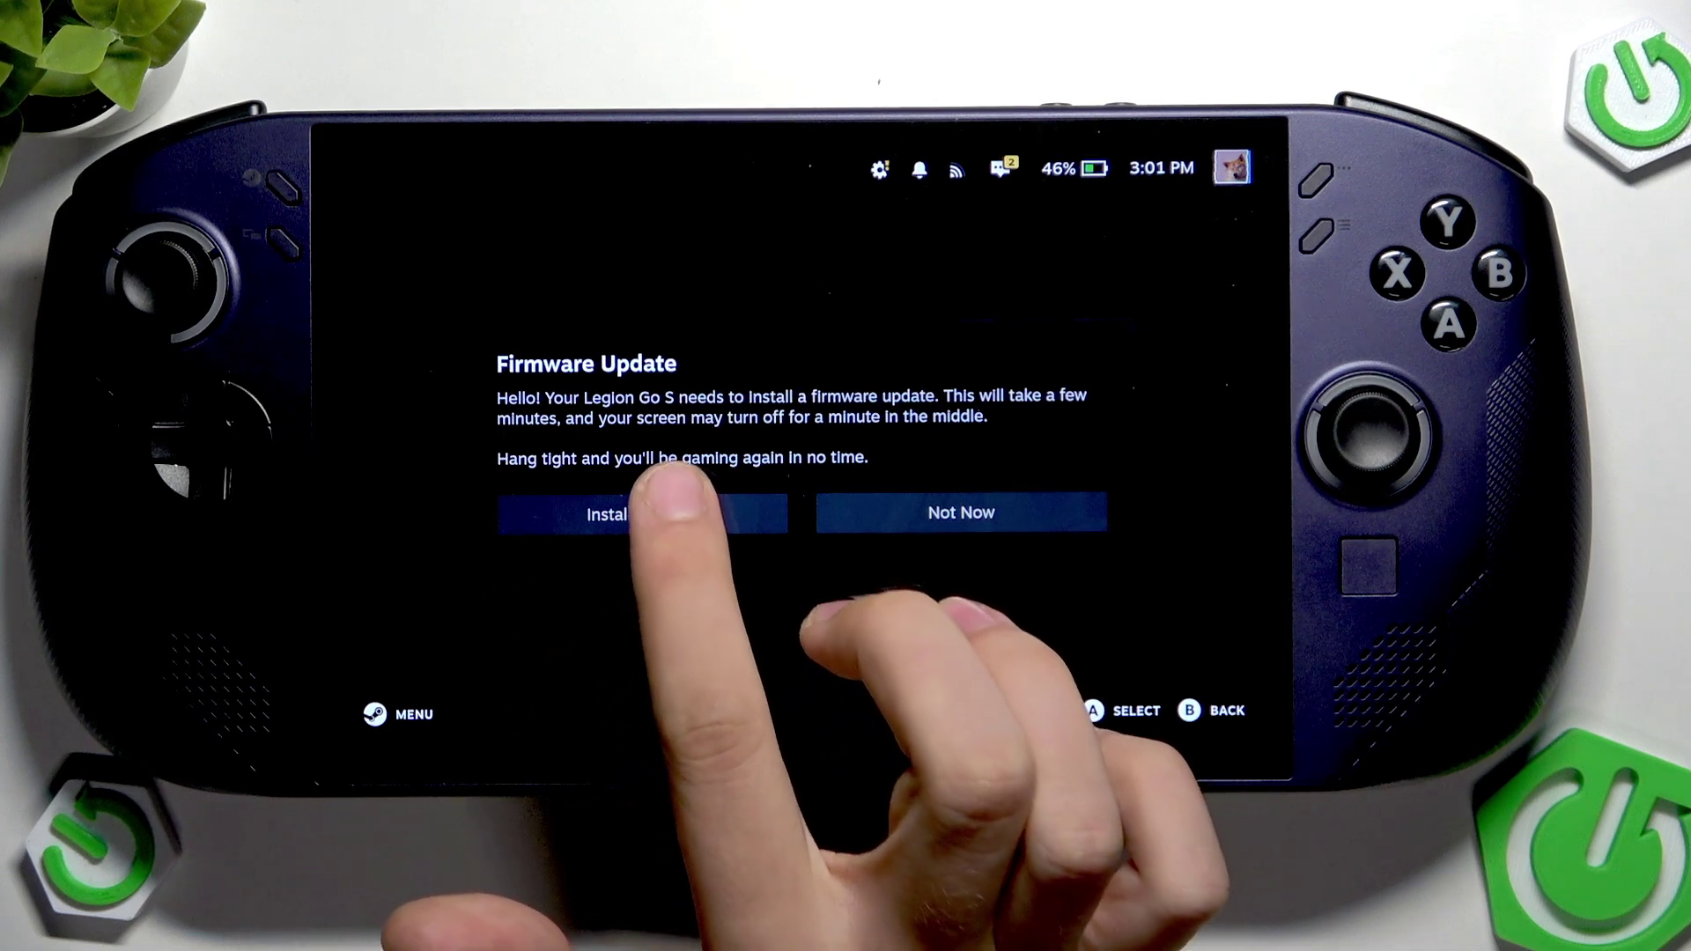
left_click(612, 514)
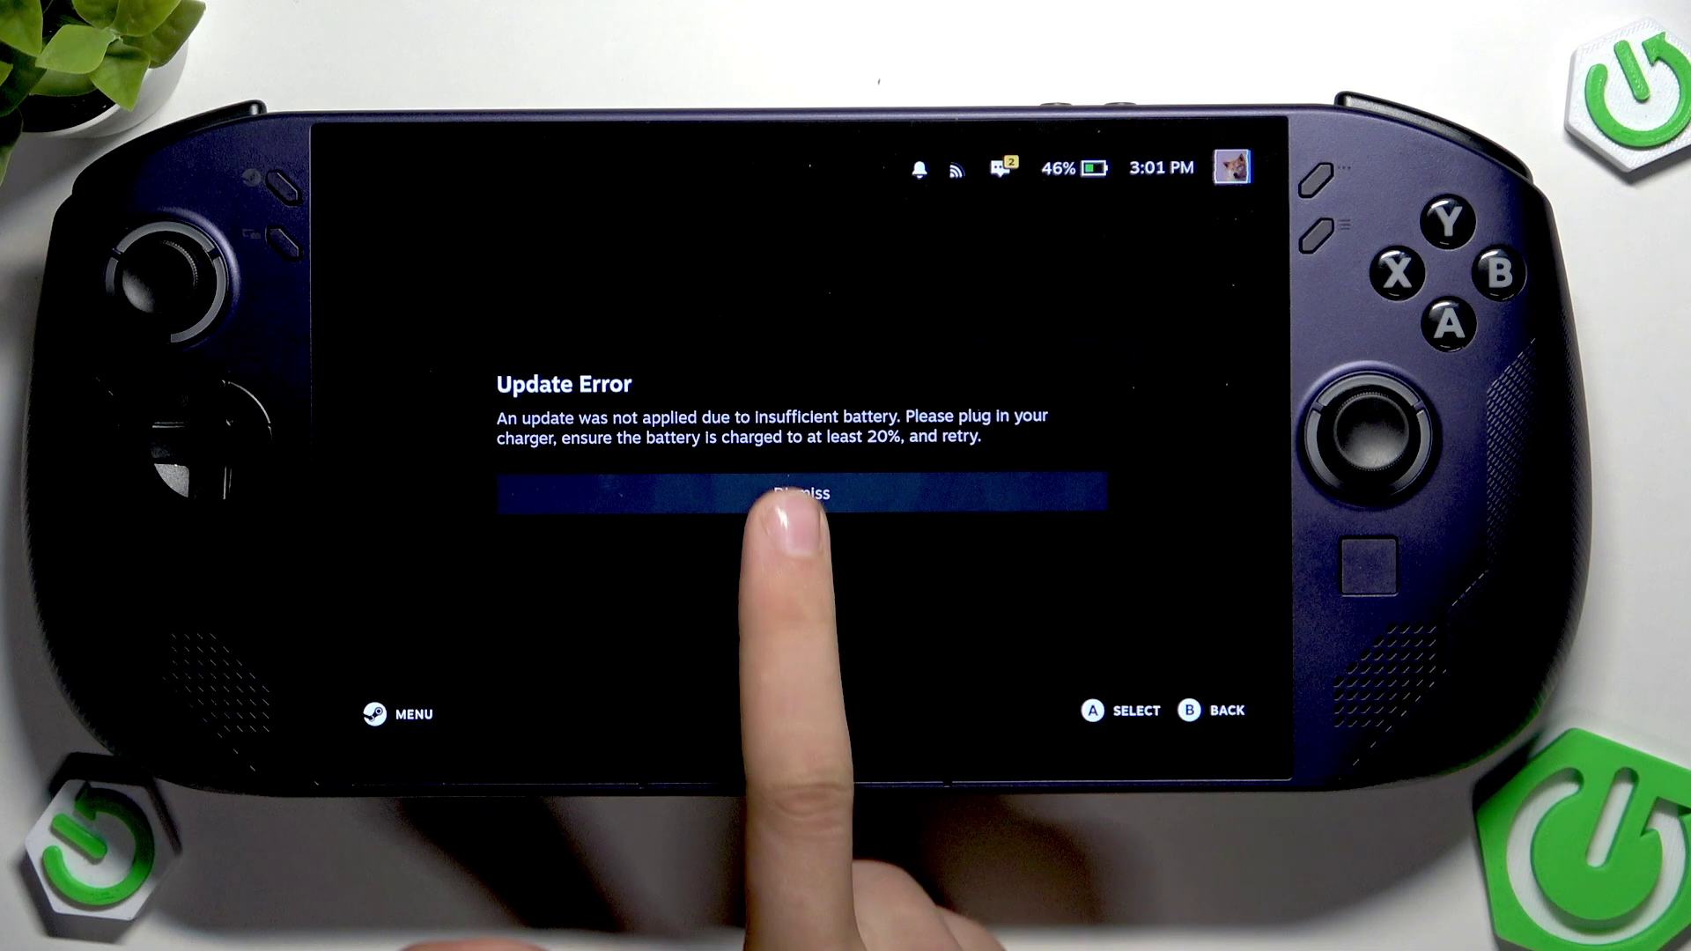
Dismiss the insufficient-battery Update Error and return to the System page while charging
left_click(798, 493)
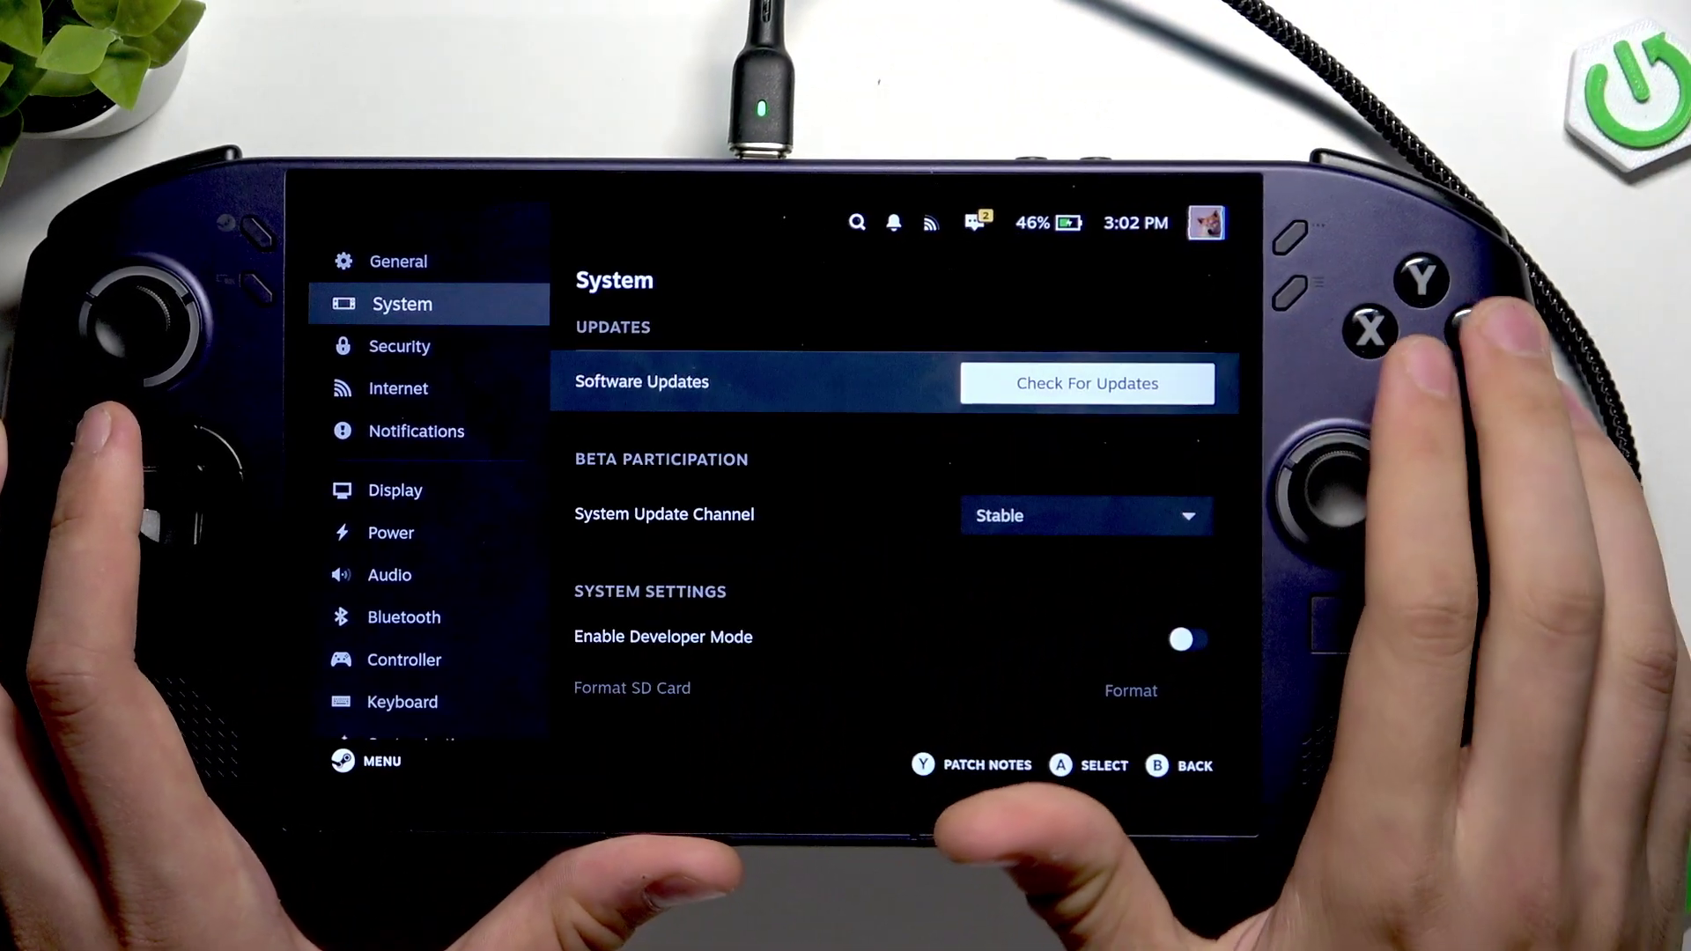
Recheck for updates, apply, and install the Legion Go S firmware update while charging
left_click(1086, 383)
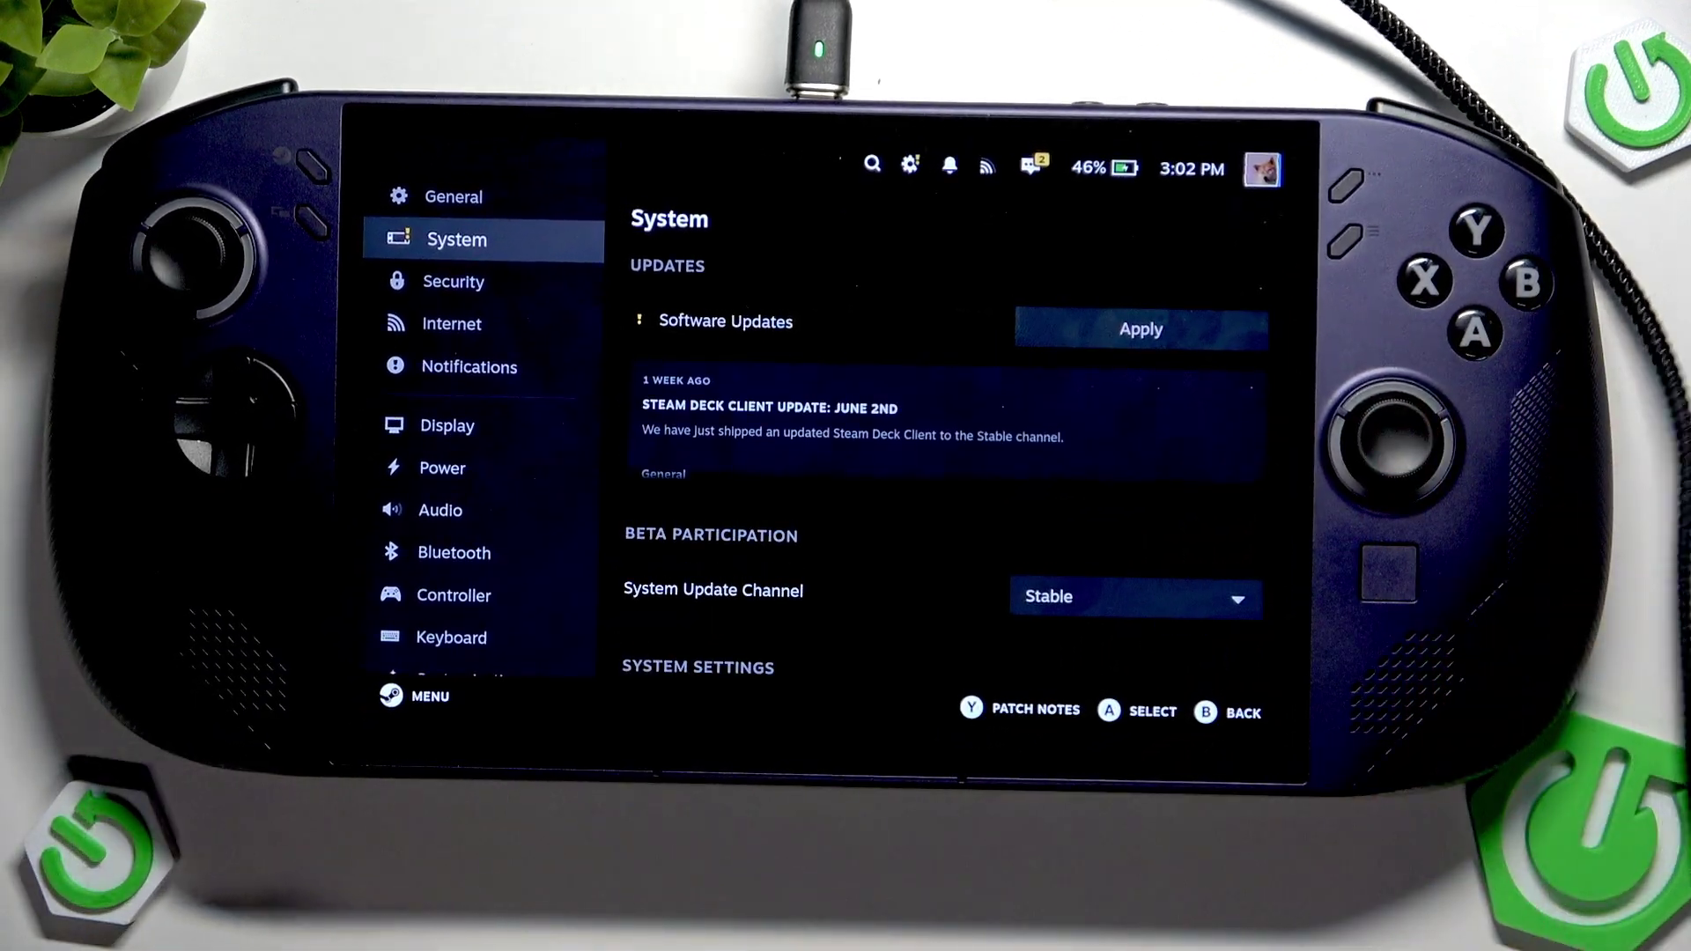
left_click(1141, 329)
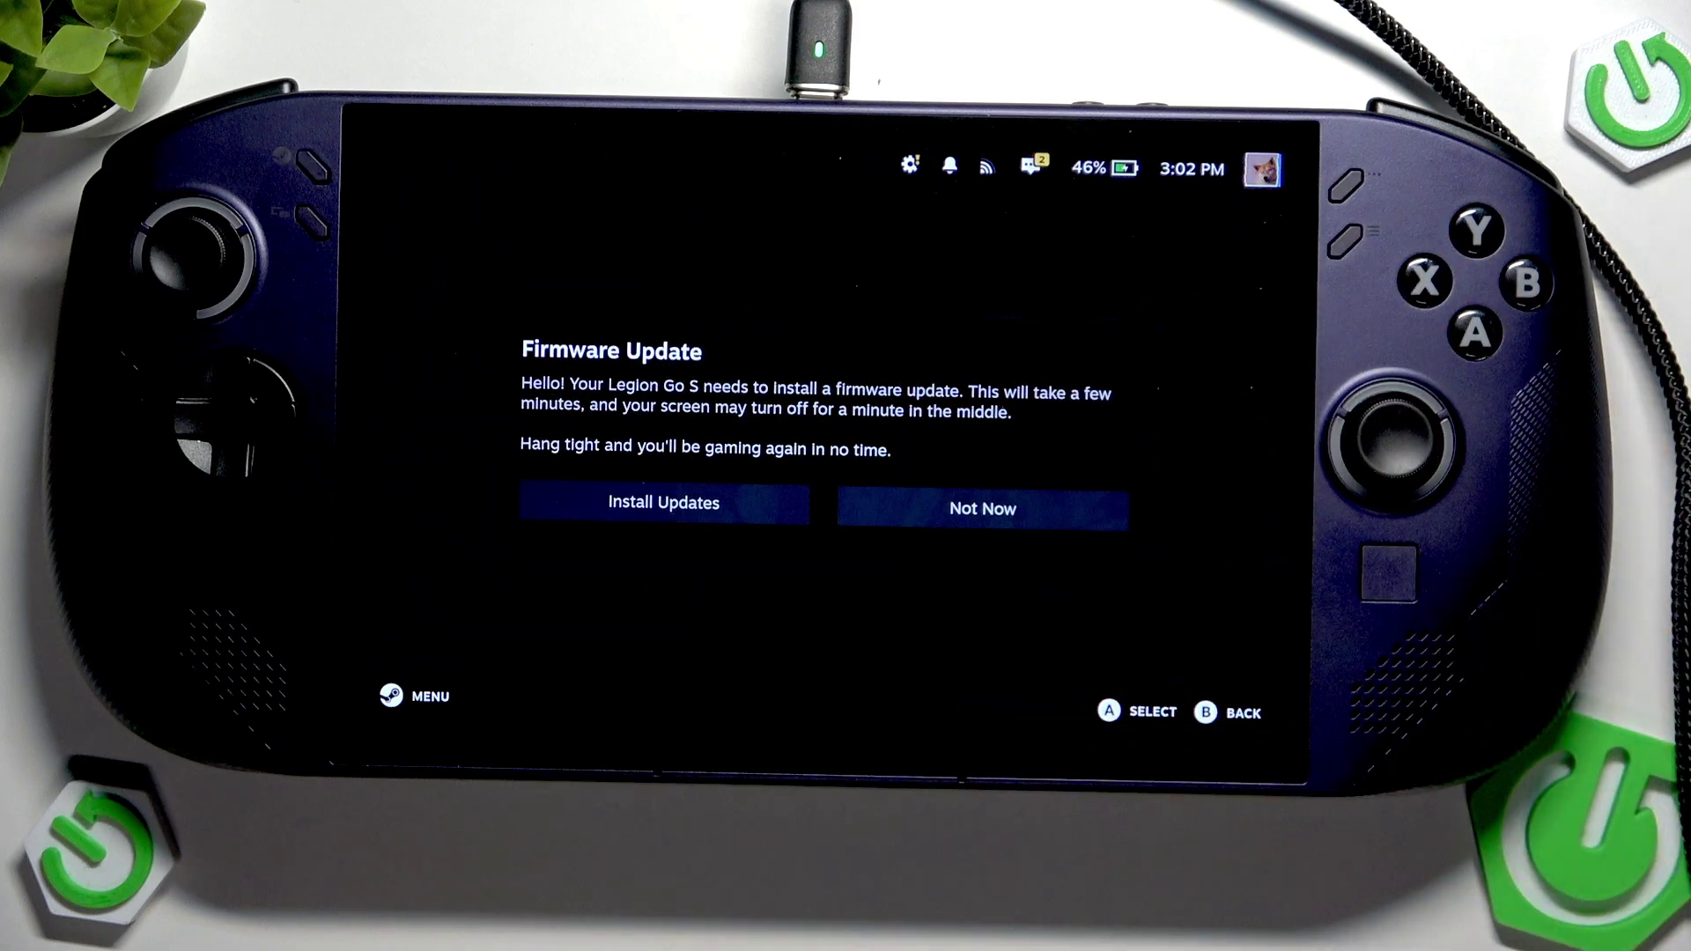
left_click(663, 504)
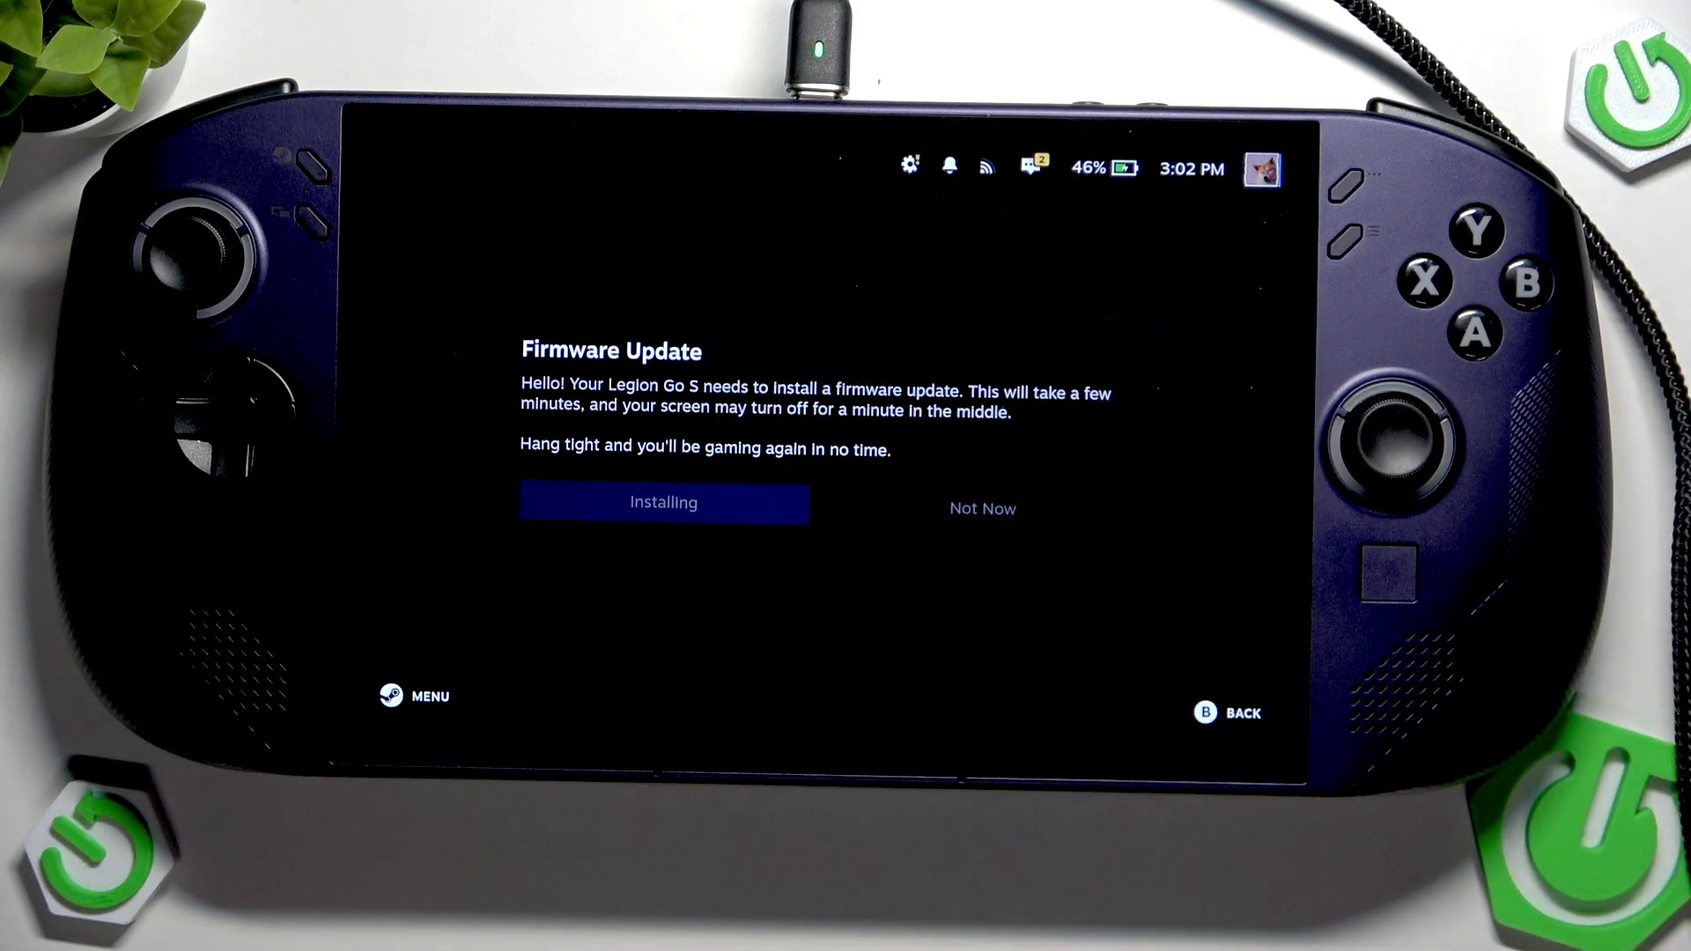